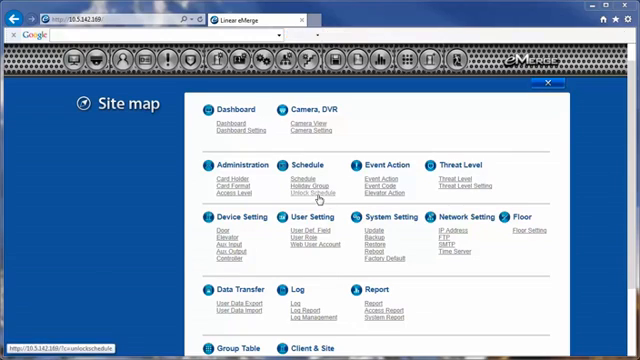
Open the Unlock Schedule page to define the Monday-Friday 9a-5p door schedule.
click(315, 195)
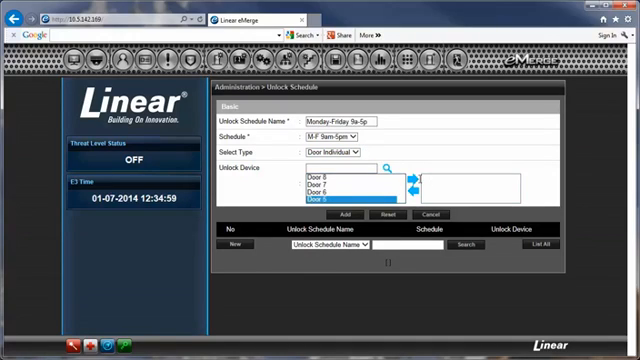
Show the Server controller's device settings, including its administrator account.
click(421, 180)
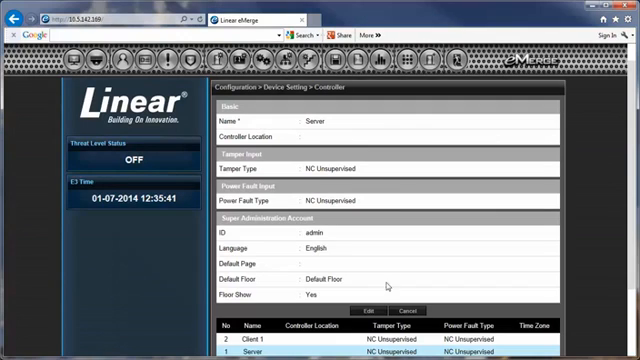
Name User Info 1 'Apartment Number' in the user-defined field labels and save.
click(367, 305)
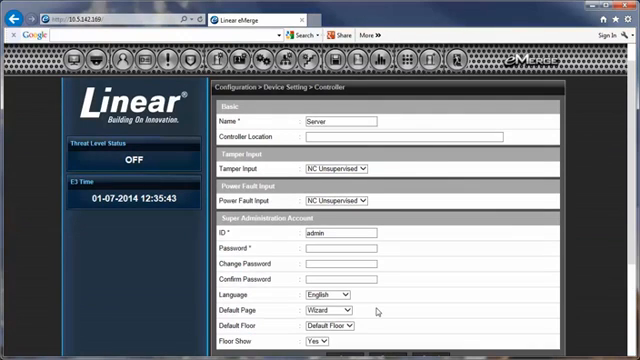
scroll(down, 3)
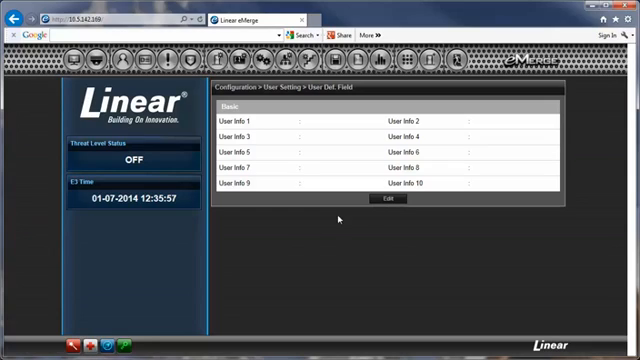
click(386, 198)
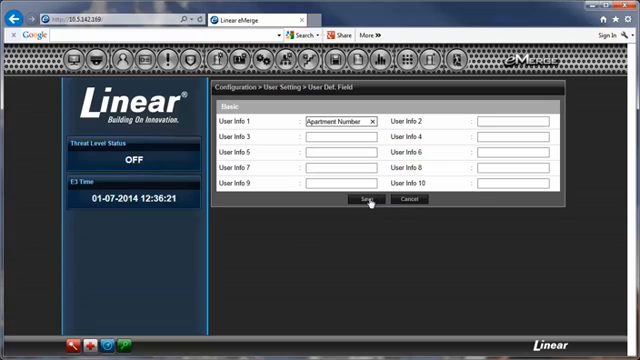
click(369, 199)
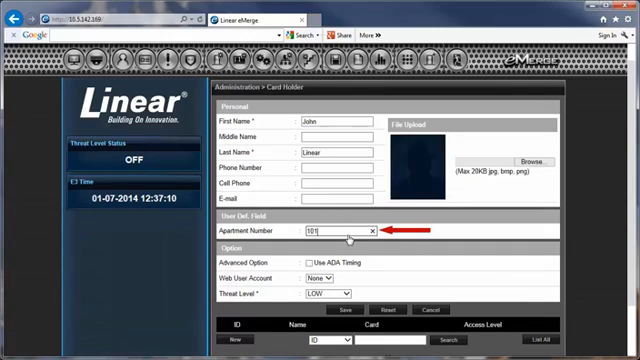
click(328, 309)
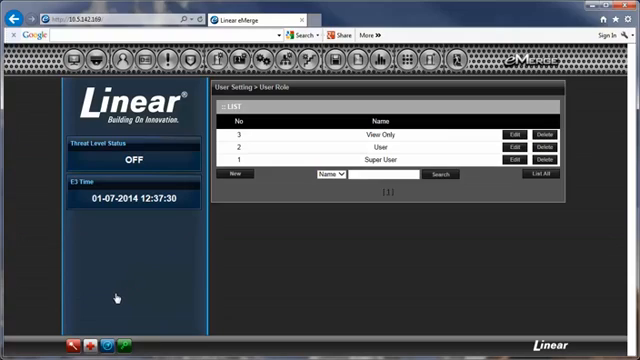
mouse_move(108, 338)
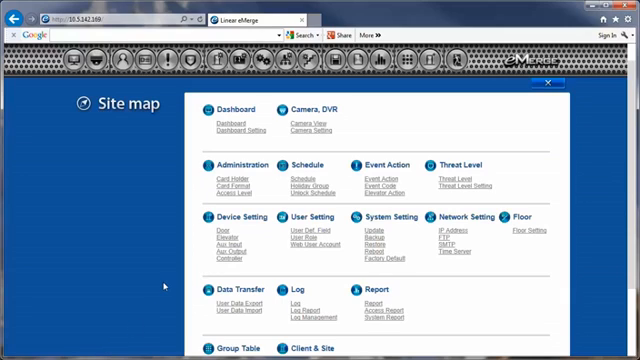
Start a new Web User Account form, defaulting to the Super User role.
click(305, 244)
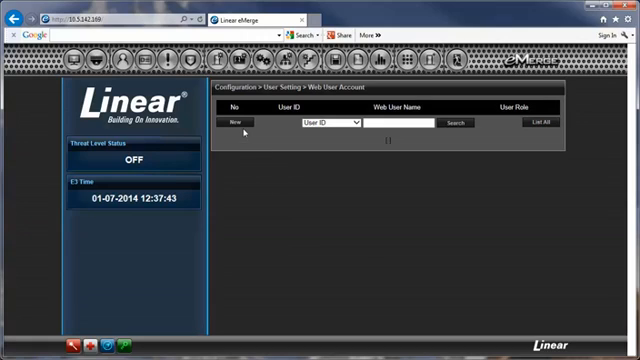
click(231, 122)
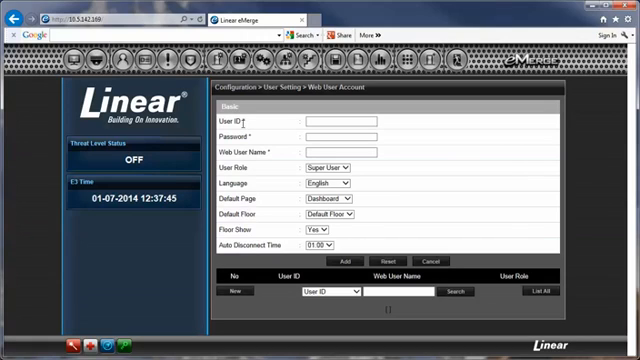